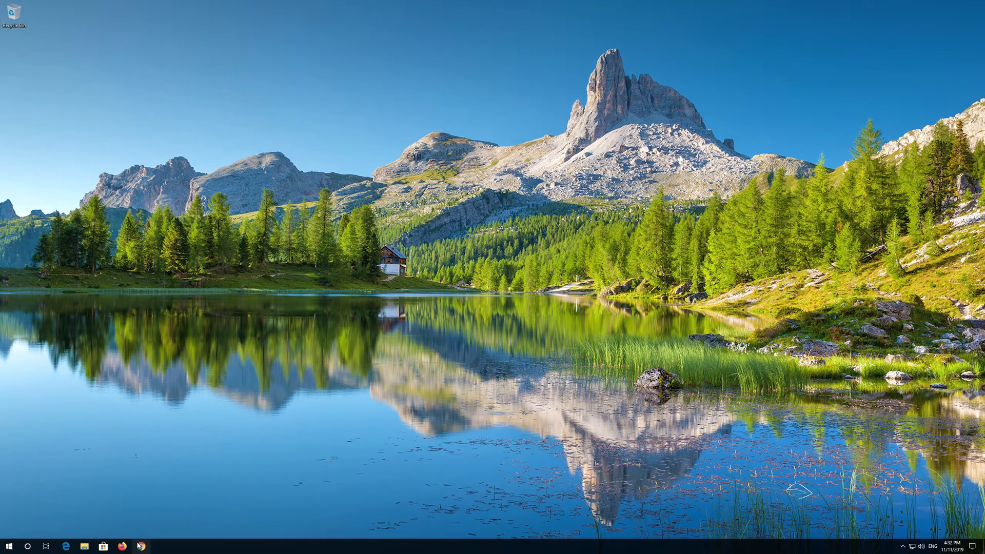
- Launch Google Chrome from the taskbar
{"action": "left_click", "coordinate": [141, 546]}
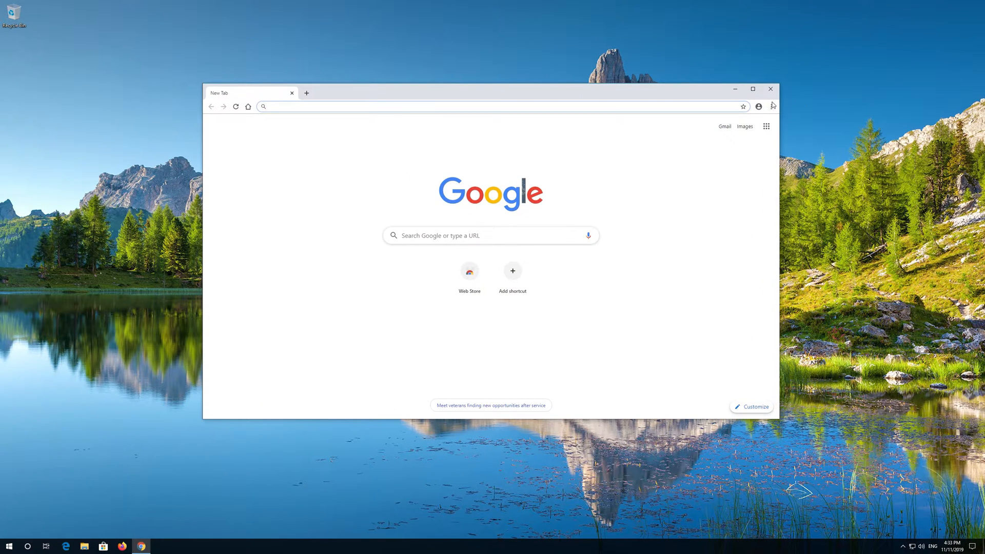
- Reach Chrome's Settings page via the three-dot menu and move to its lower sections
{"action": "left_click", "coordinate": [772, 106]}
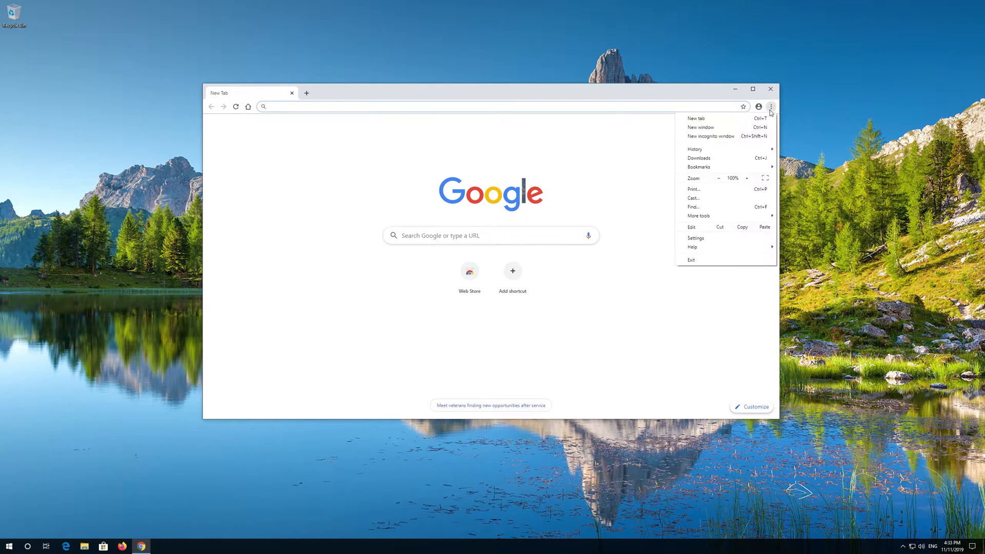
{"action": "mouse_move", "coordinate": [699, 158]}
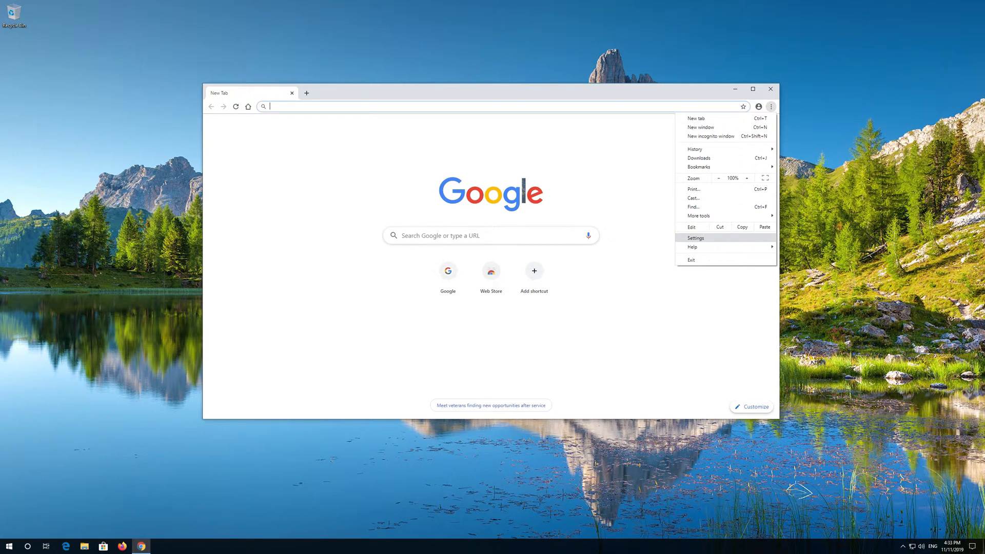
{"action": "mouse_move", "coordinate": [715, 240]}
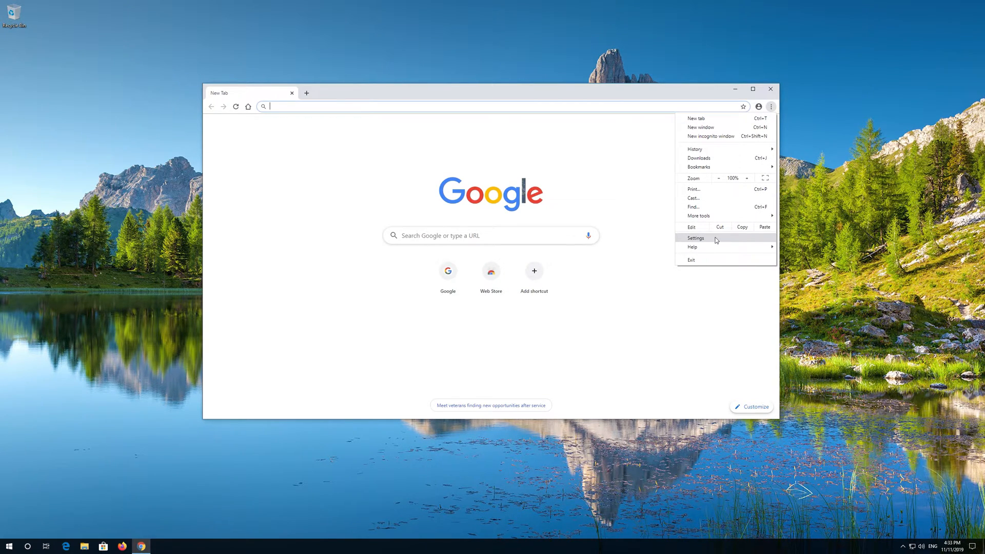
{"action": "left_click", "coordinate": [696, 238]}
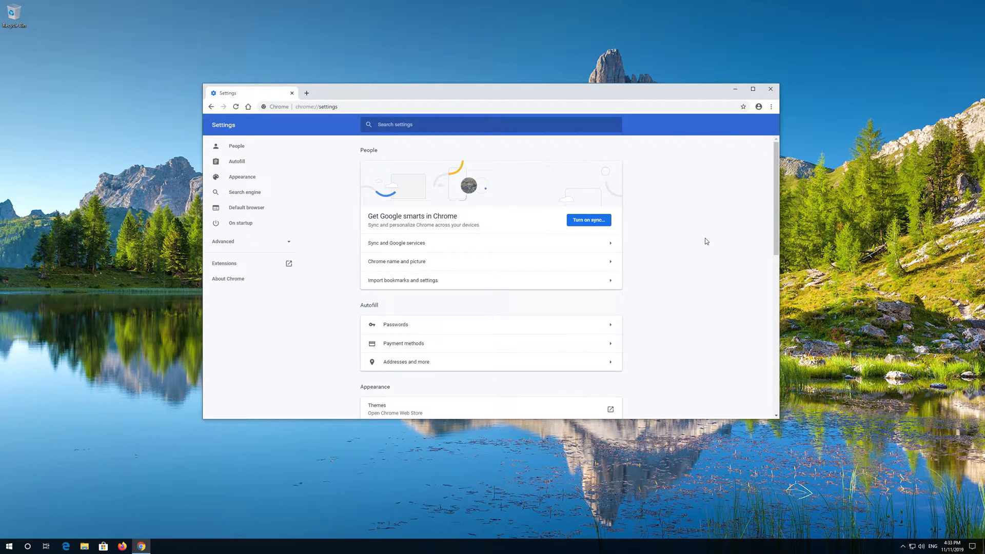
{"action": "scroll", "scroll_direction": "down", "scroll_amount": 3}
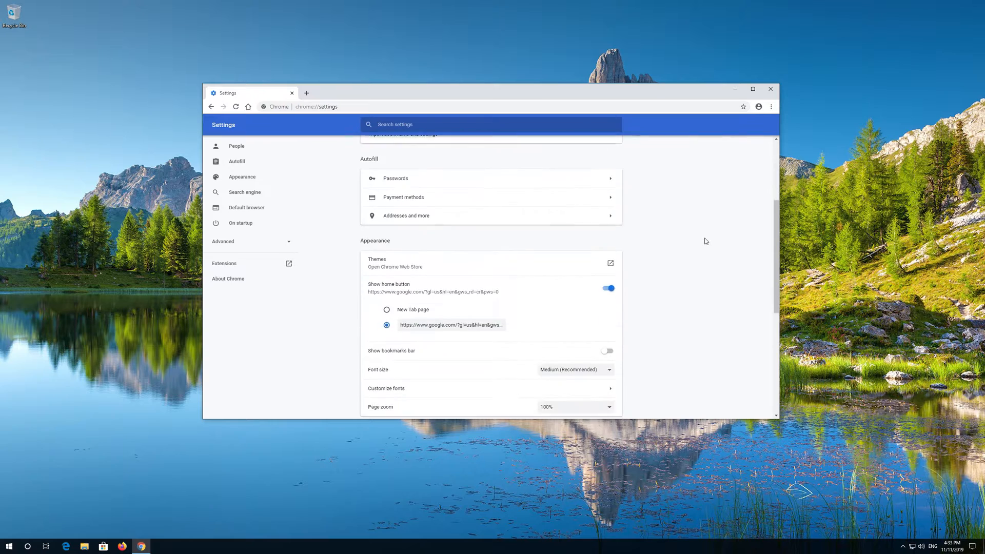
{"action": "scroll", "scroll_direction": "down", "scroll_amount": 3}
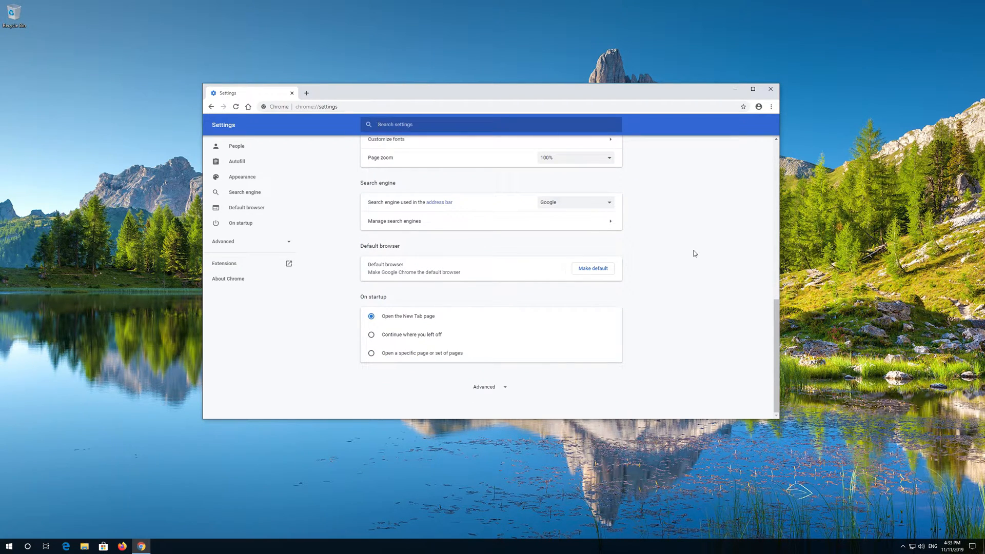
{"action": "mouse_move", "coordinate": [490, 387]}
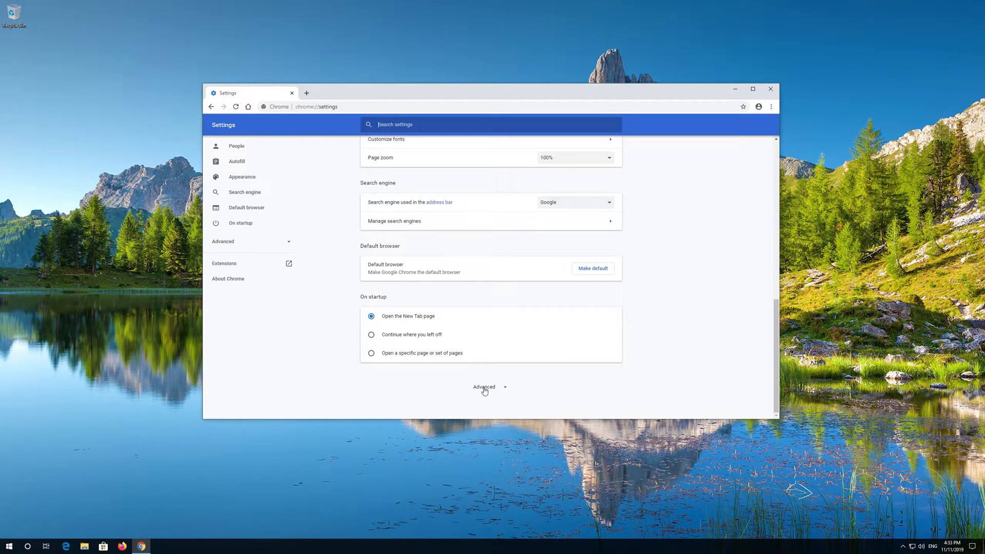
- Expand the Advanced settings to reveal the Privacy and security section
{"action": "left_click", "coordinate": [483, 387]}
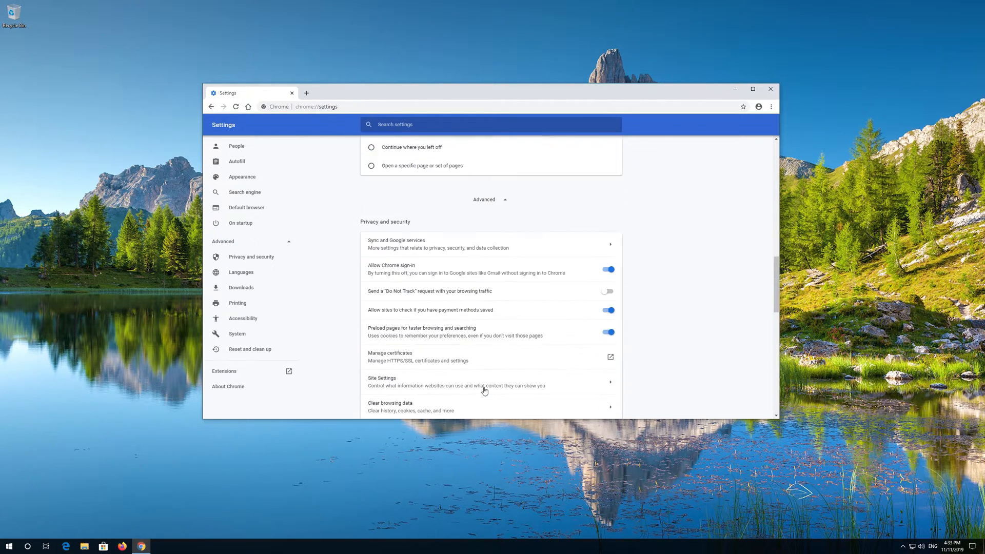
{"action": "scroll", "scroll_direction": "down", "scroll_amount": 3}
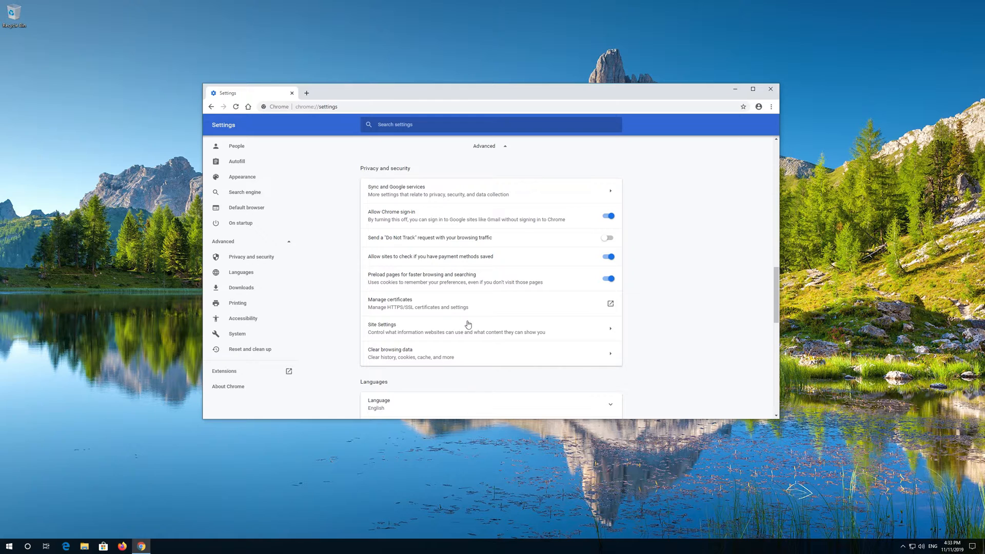
{"action": "mouse_move", "coordinate": [405, 333]}
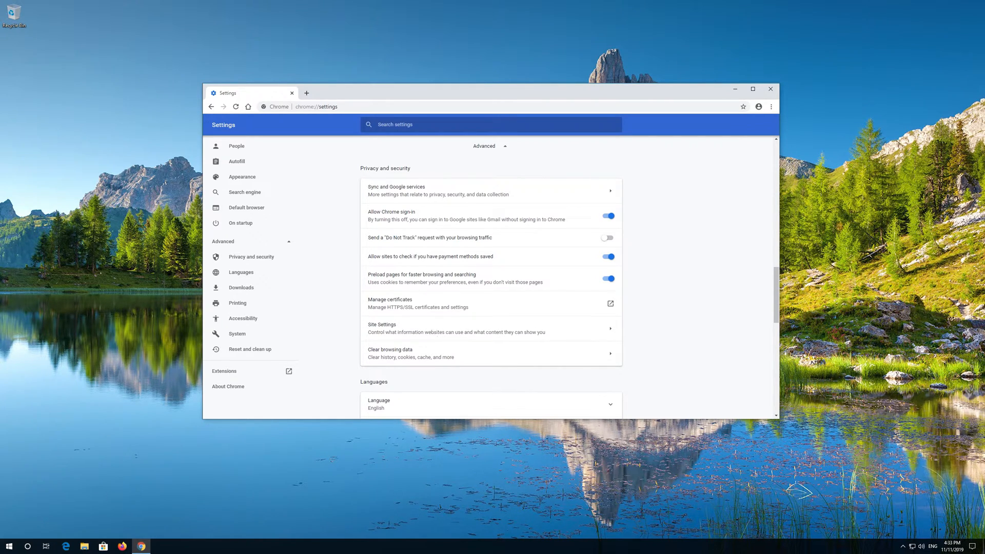
{"action": "mouse_move", "coordinate": [419, 332]}
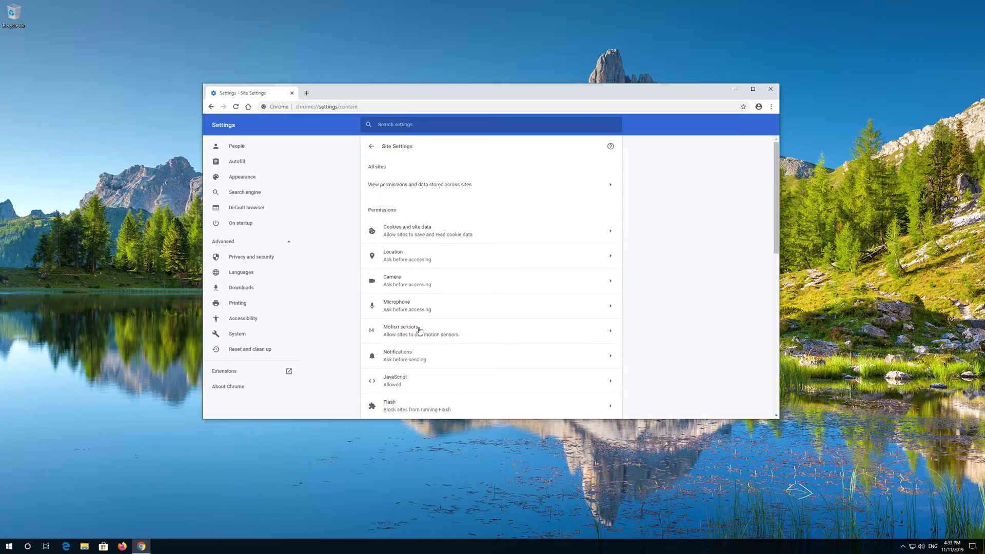
- Allow sites to play sound in Chrome's Sound permission and reload the page
{"action": "scroll", "scroll_direction": "down", "scroll_amount": 3}
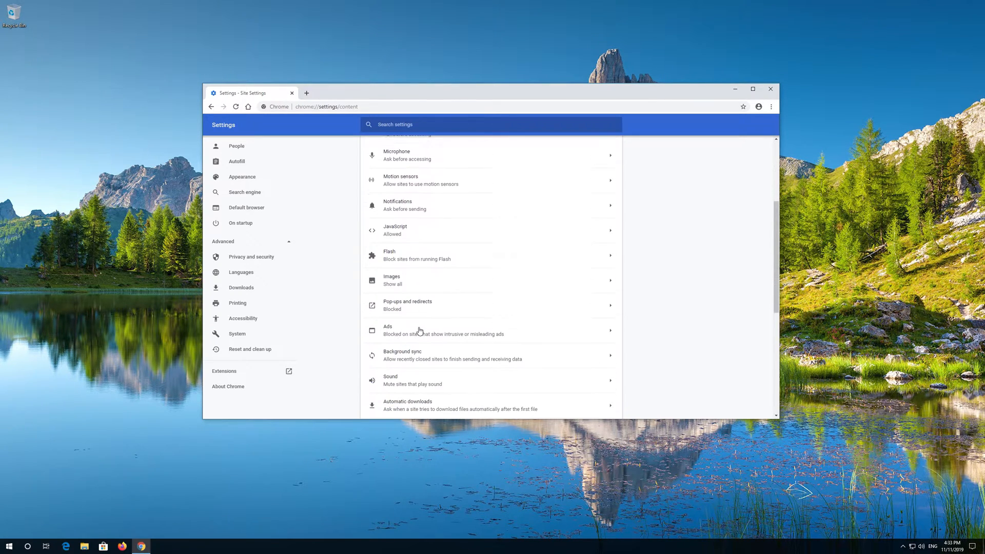
{"action": "scroll", "scroll_direction": "down", "scroll_amount": 3}
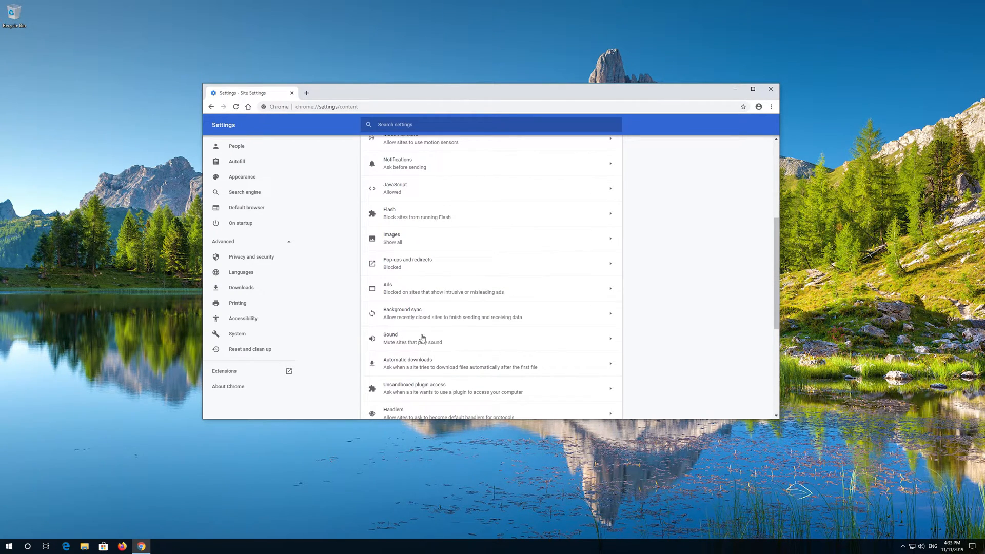
{"action": "mouse_move", "coordinate": [411, 344]}
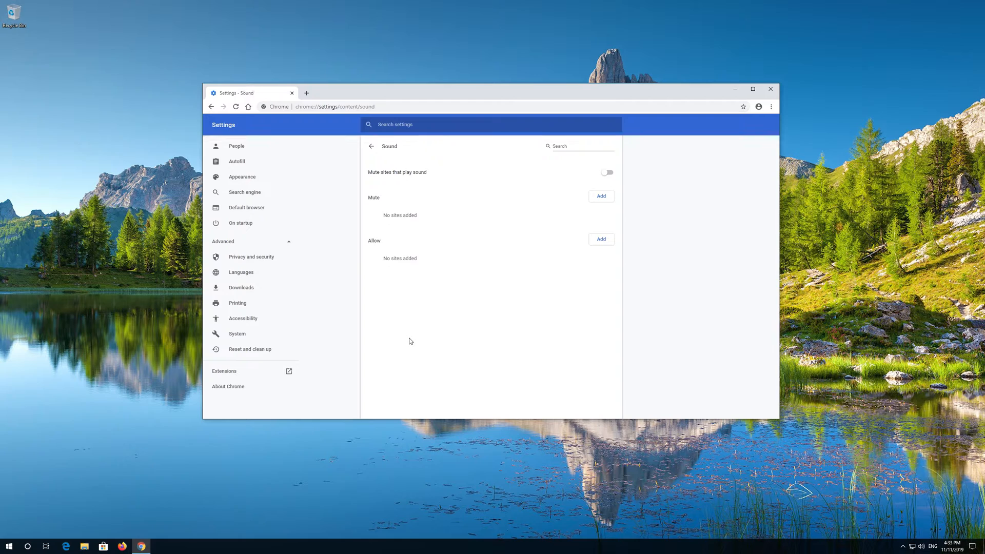
{"action": "mouse_move", "coordinate": [400, 184]}
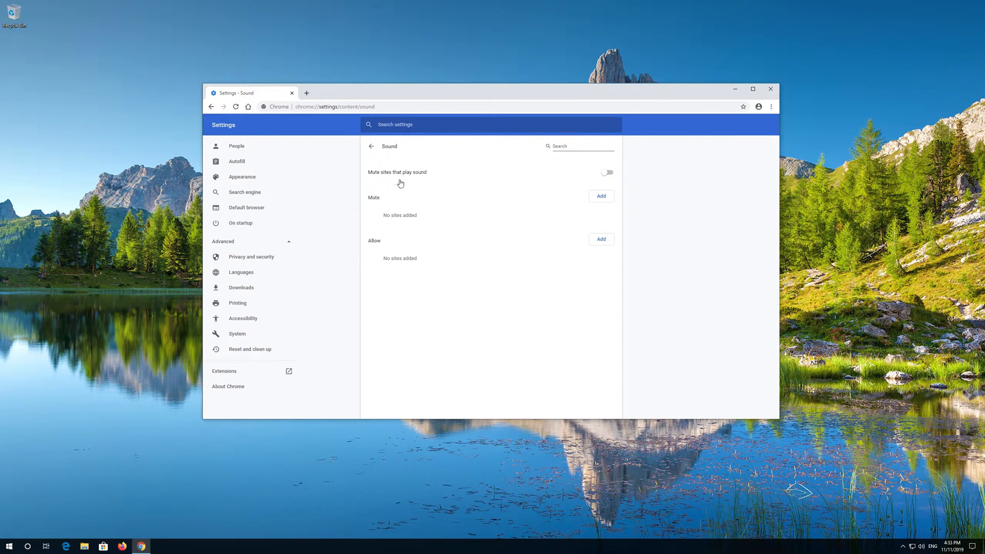
{"action": "mouse_move", "coordinate": [608, 172]}
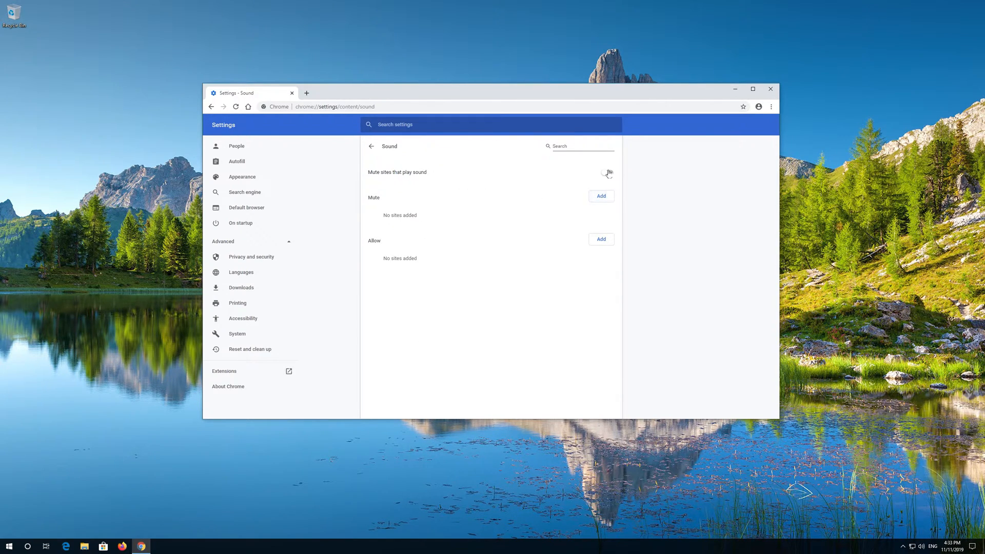
{"action": "left_click", "coordinate": [606, 172]}
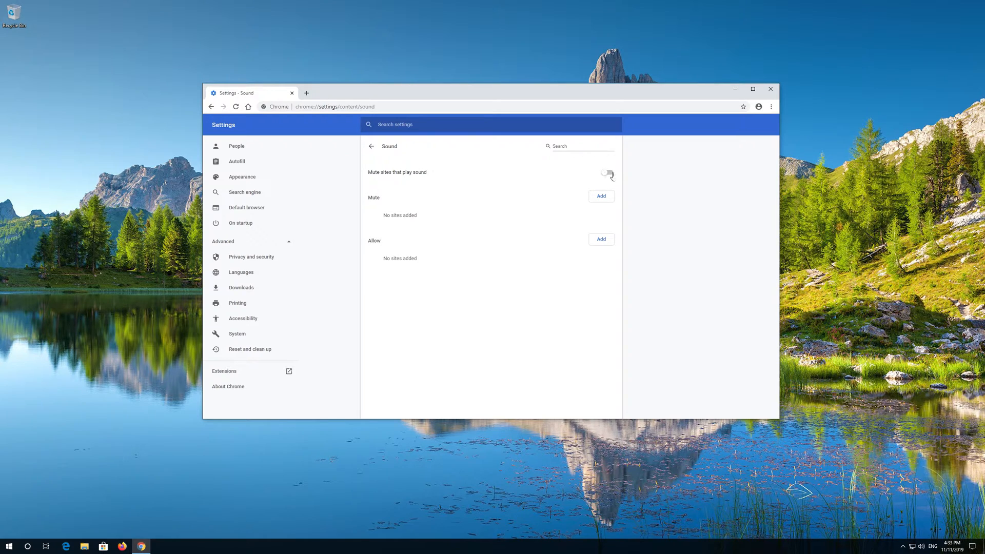
{"action": "left_click", "coordinate": [606, 173]}
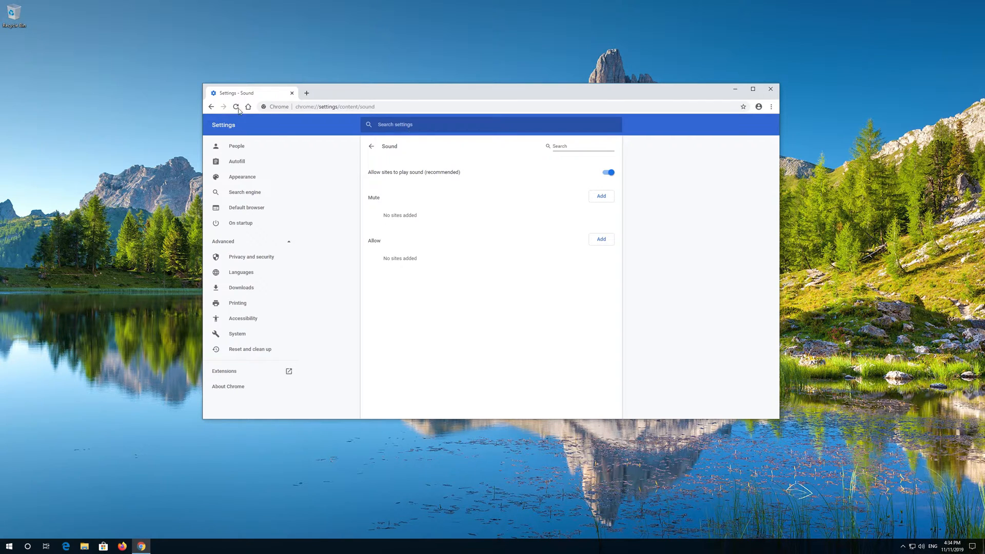
{"action": "left_click", "coordinate": [771, 89]}
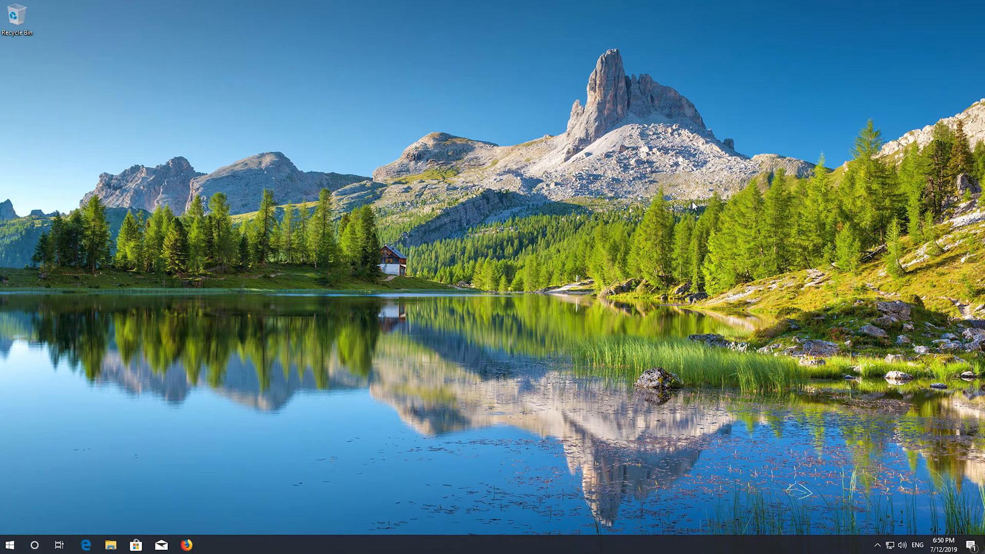
- Leave Chrome and bring up the Windows Start menu
{"action": "left_click", "coordinate": [10, 544]}
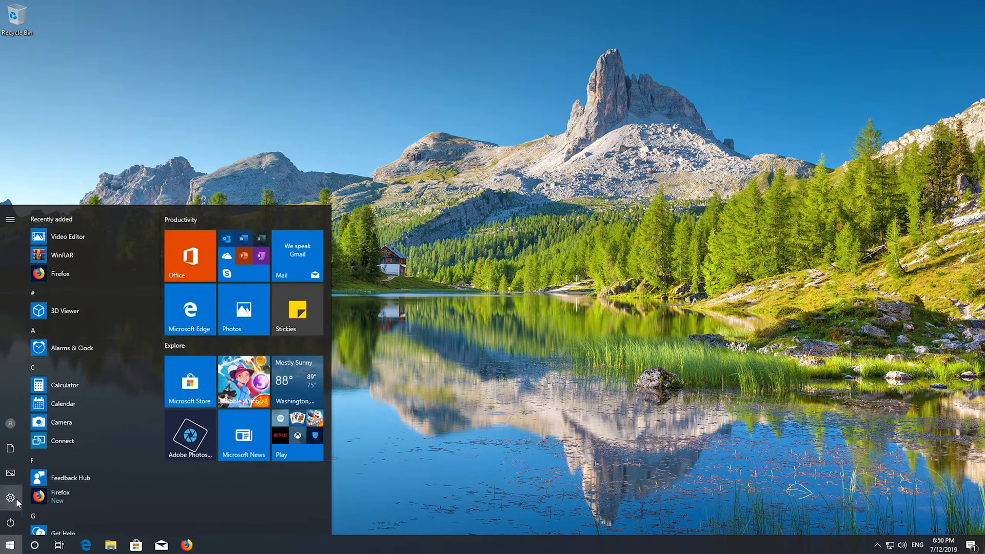
{"action": "mouse_move", "coordinate": [10, 498]}
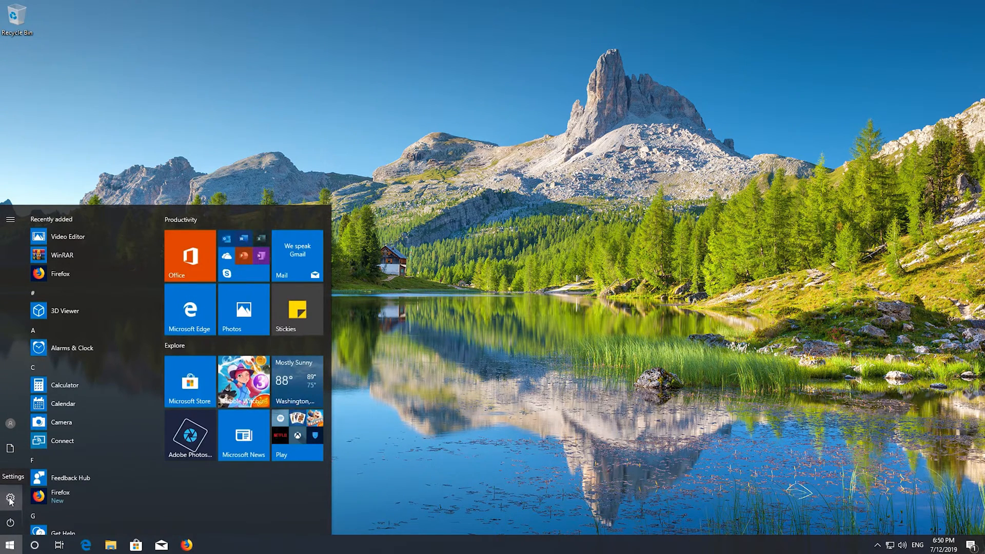
- Reach the Sound page under System in Windows Settings
{"action": "left_click", "coordinate": [10, 500]}
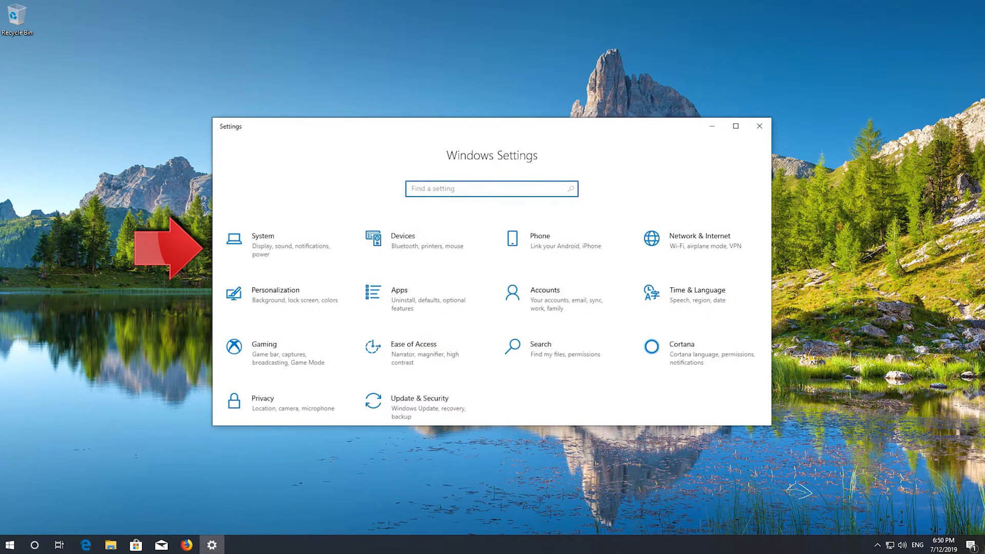
{"action": "mouse_move", "coordinate": [267, 254]}
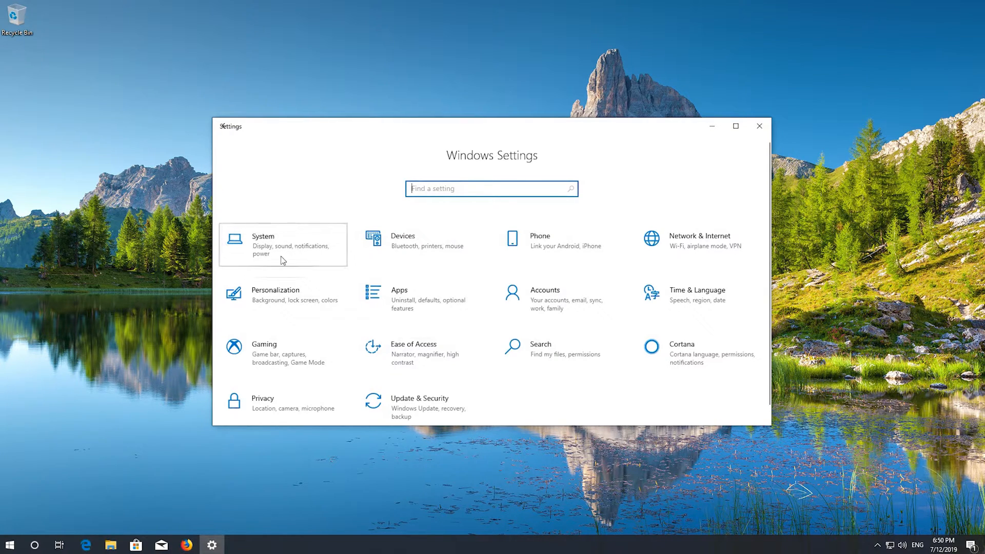
{"action": "left_click", "coordinate": [263, 244]}
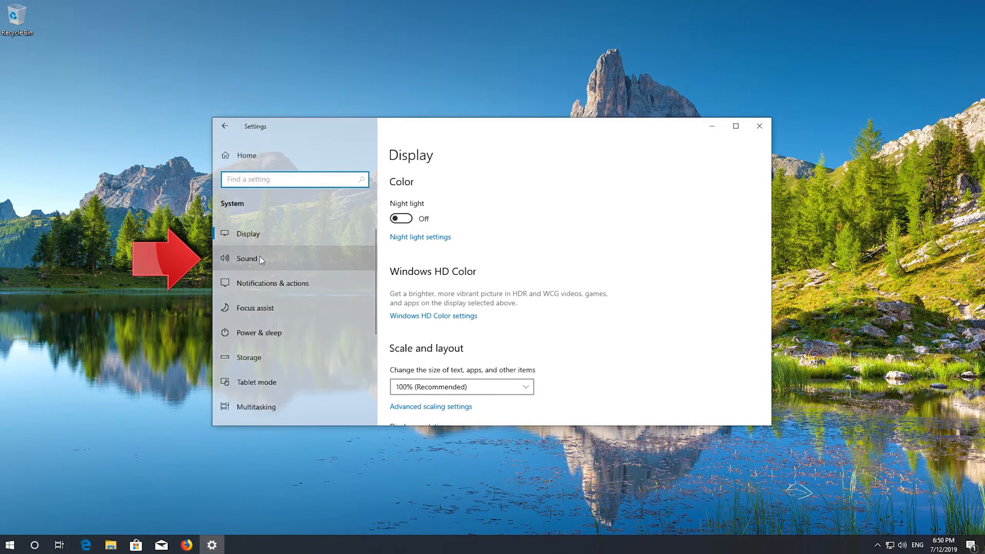
{"action": "mouse_move", "coordinate": [261, 266]}
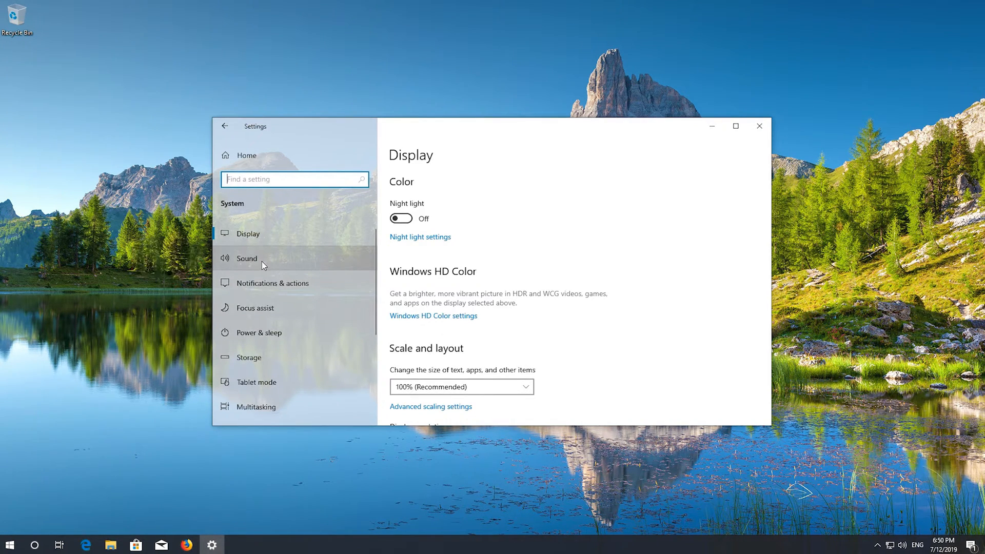
{"action": "mouse_move", "coordinate": [247, 258]}
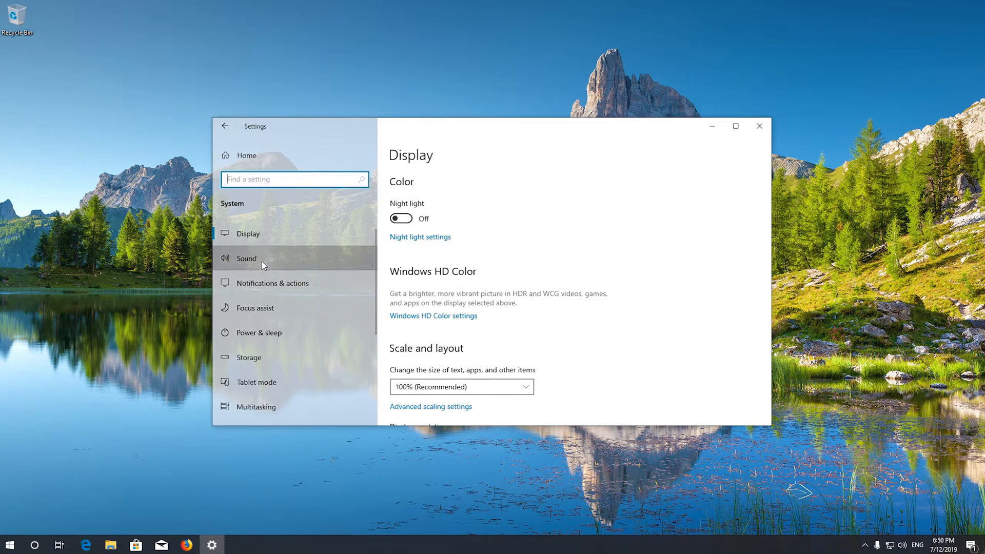
{"action": "left_click", "coordinate": [247, 259]}
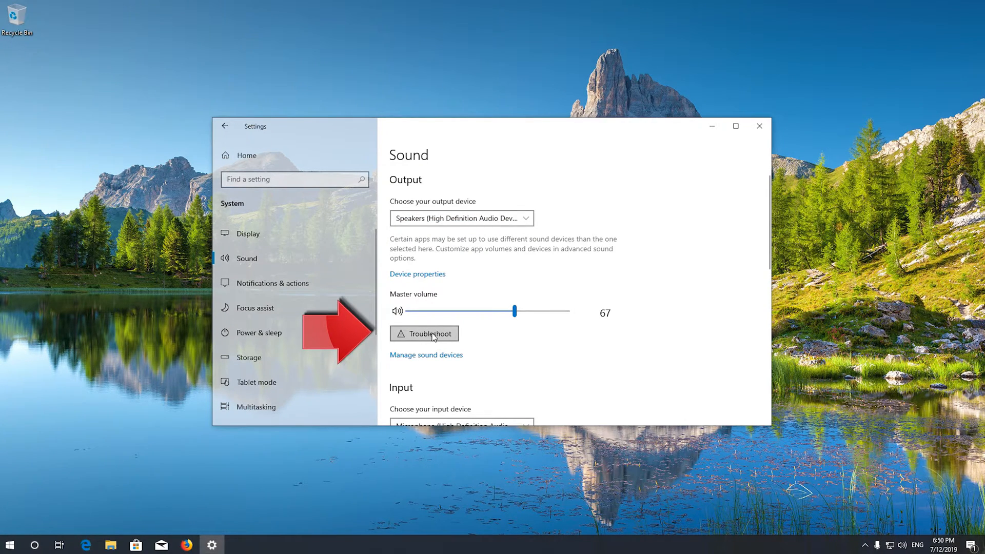
- Run the audio troubleshooter from the Master volume section
{"action": "left_click", "coordinate": [424, 334]}
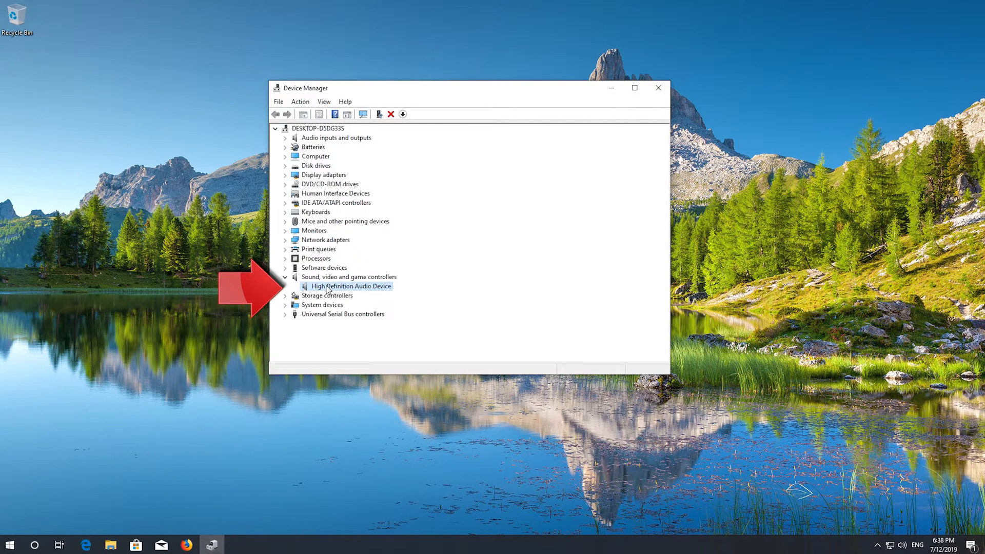
- Start the Update driver wizard for the High Definition Audio Device
{"action": "right_click", "coordinate": [352, 286]}
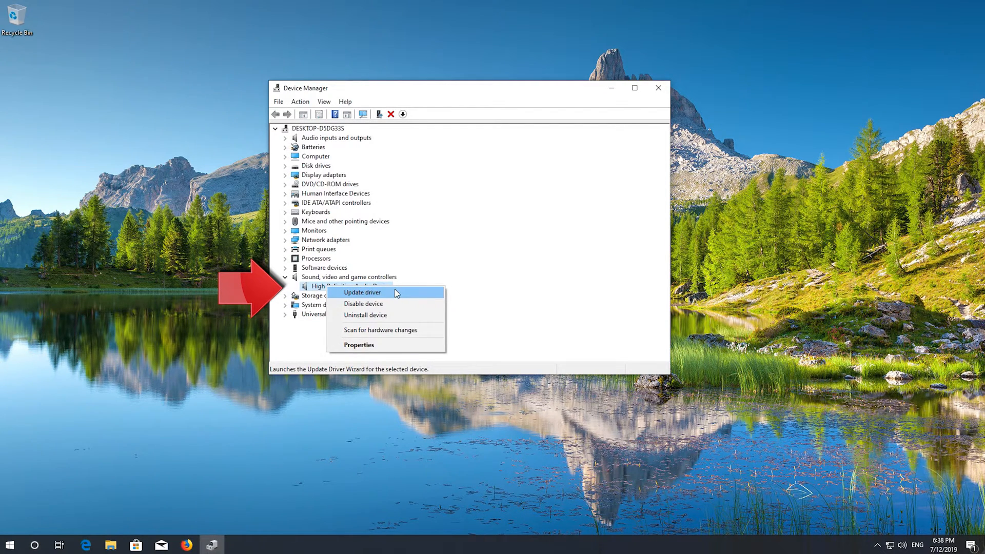
{"action": "left_click", "coordinate": [363, 292]}
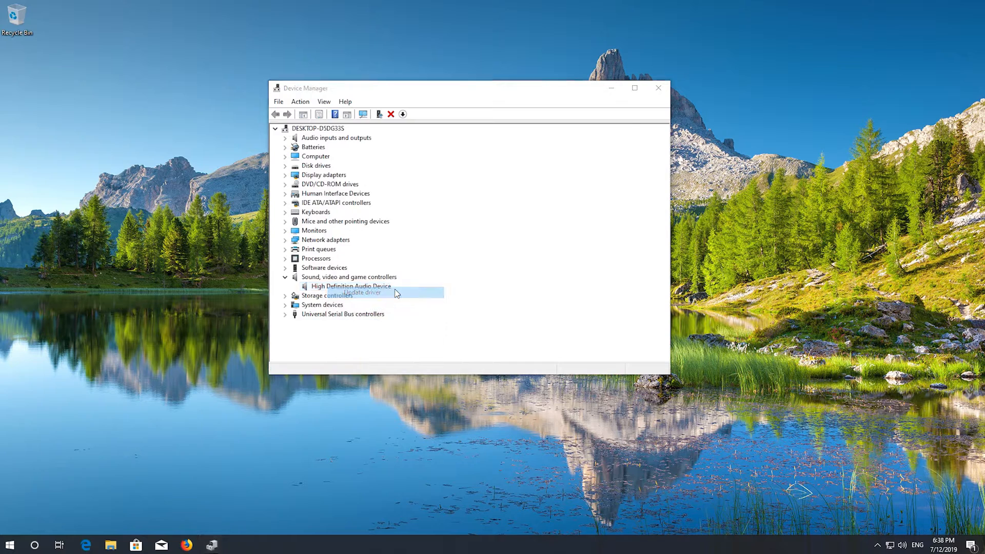
{"action": "left_click", "coordinate": [361, 292]}
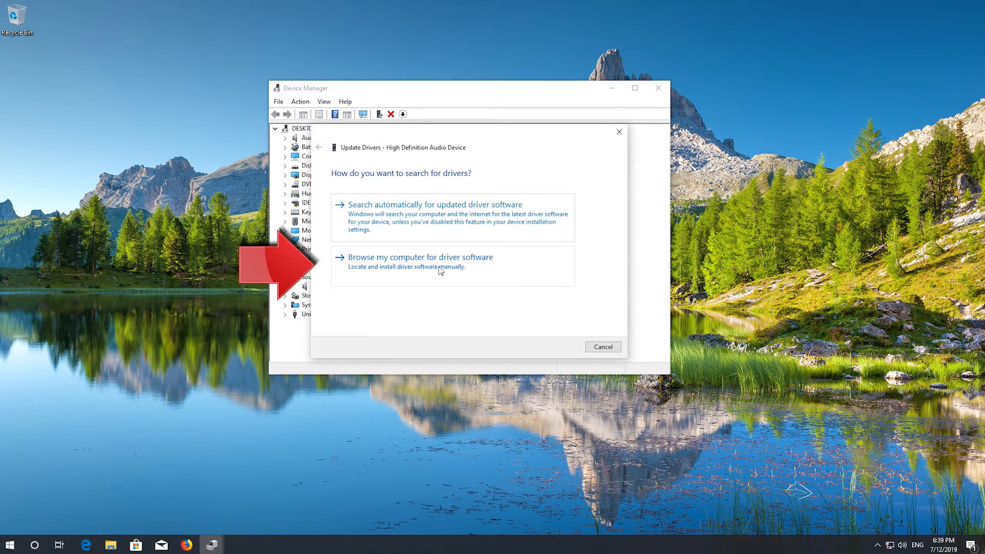
{"action": "mouse_move", "coordinate": [543, 266]}
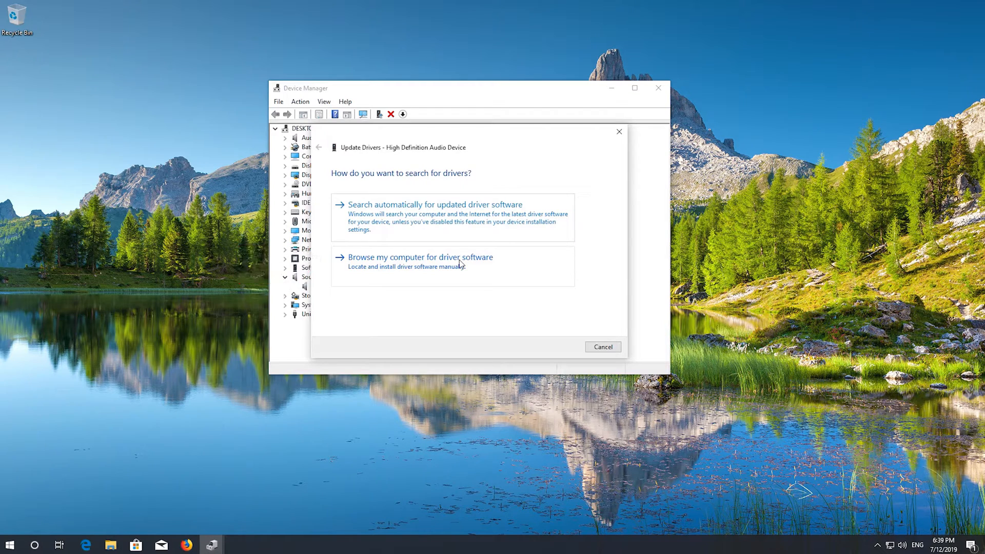
- Browse locally, pick from the driver list and select High Definition Audio Device
{"action": "left_click", "coordinate": [419, 257]}
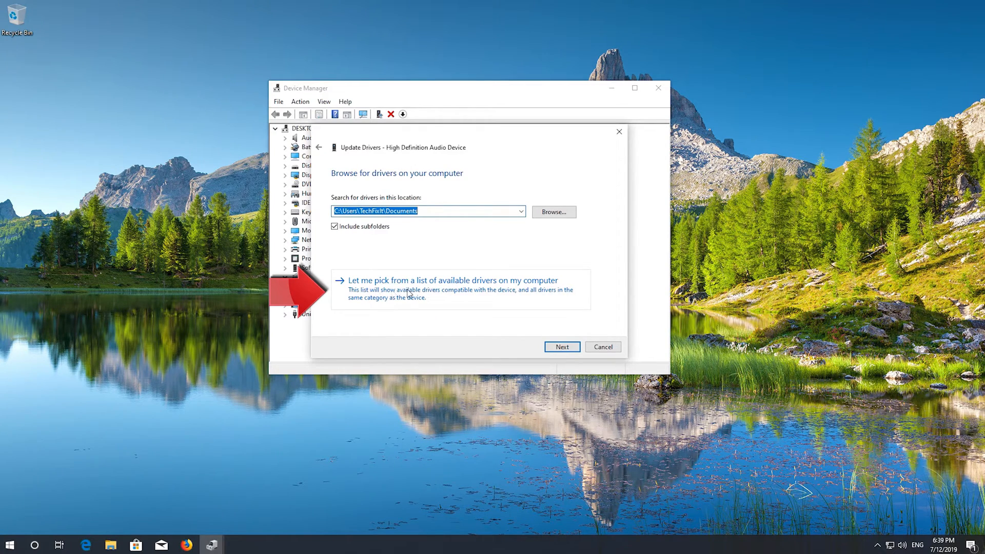
{"action": "mouse_move", "coordinate": [541, 294]}
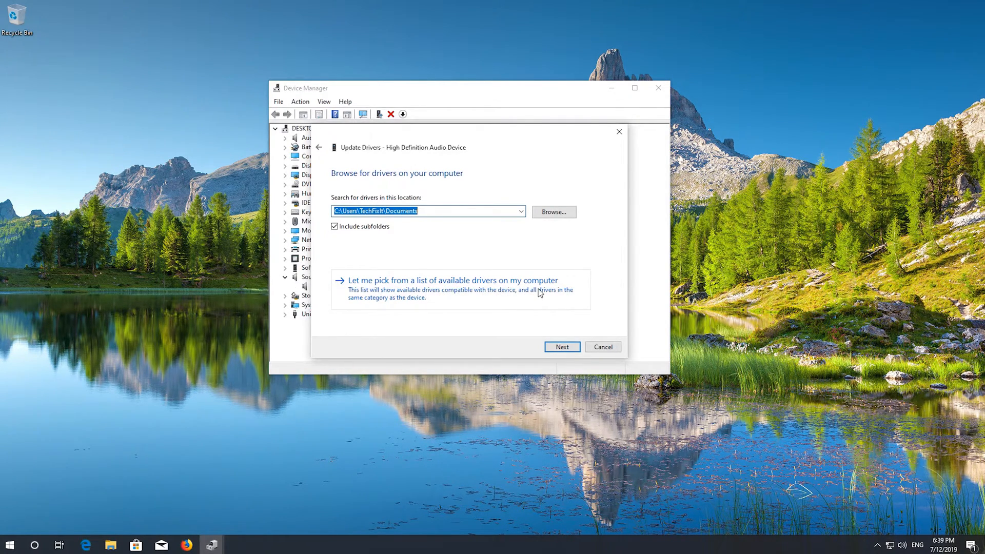
{"action": "left_click", "coordinate": [450, 281]}
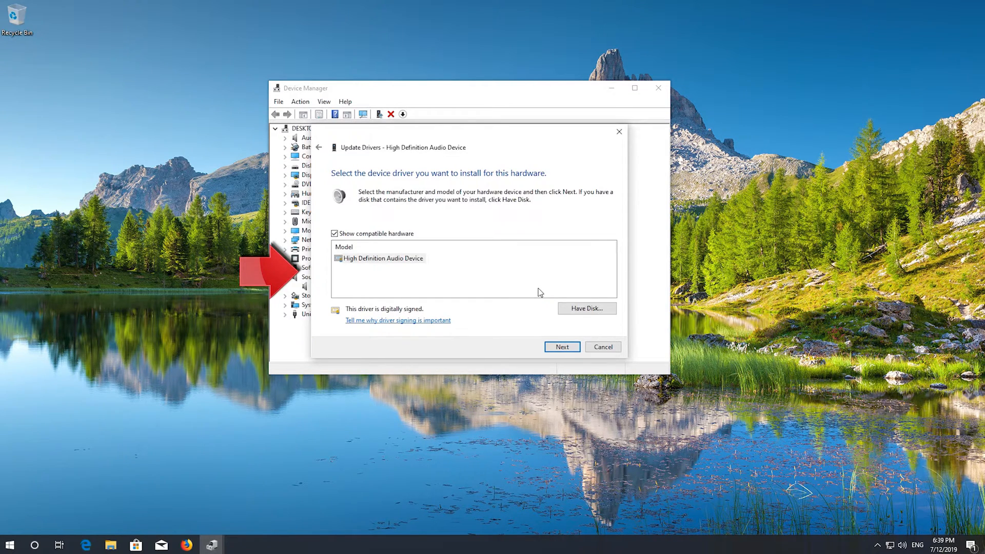
{"action": "left_click", "coordinate": [384, 259]}
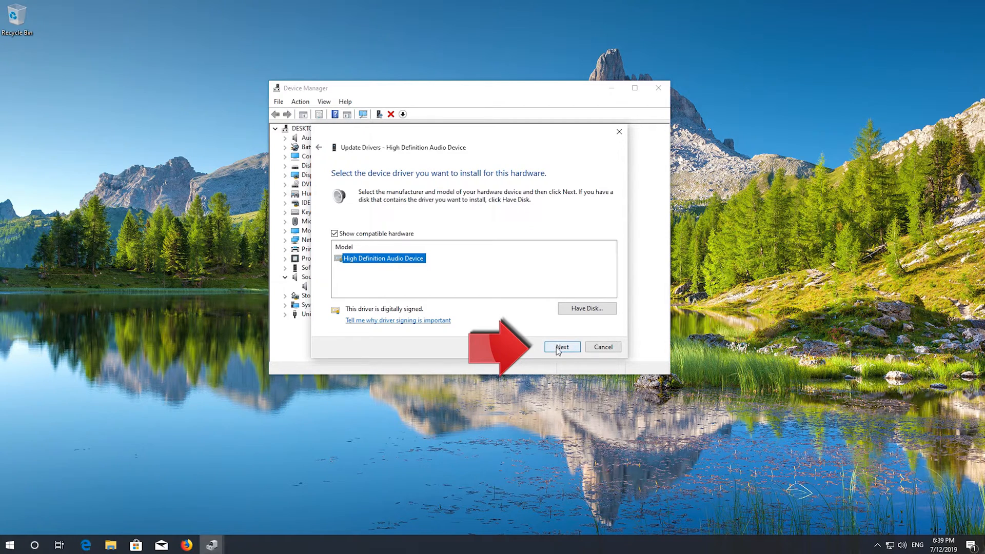
- Install the chosen driver, confirm the Update Driver Warning, and close Device Manager
{"action": "left_click", "coordinate": [561, 347]}
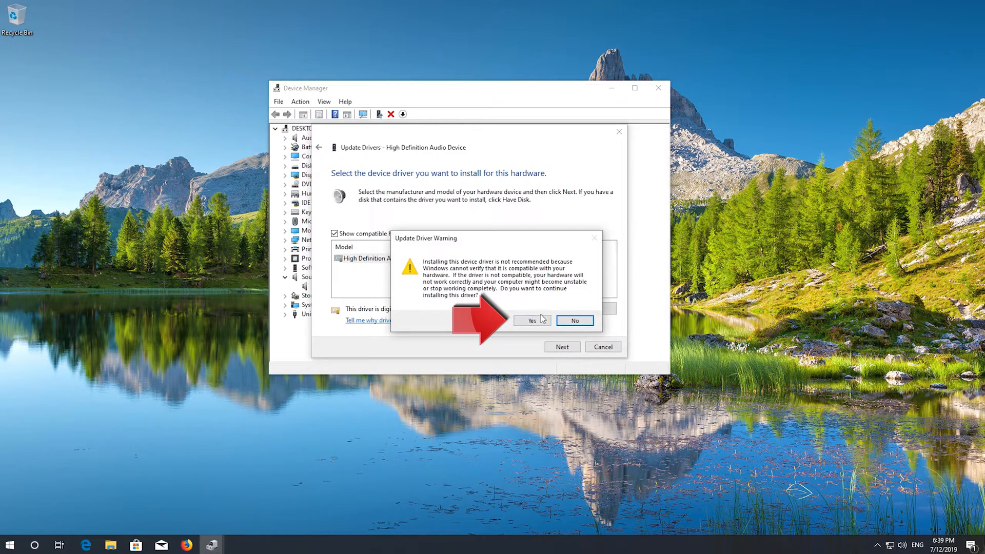
{"action": "left_click", "coordinate": [532, 320]}
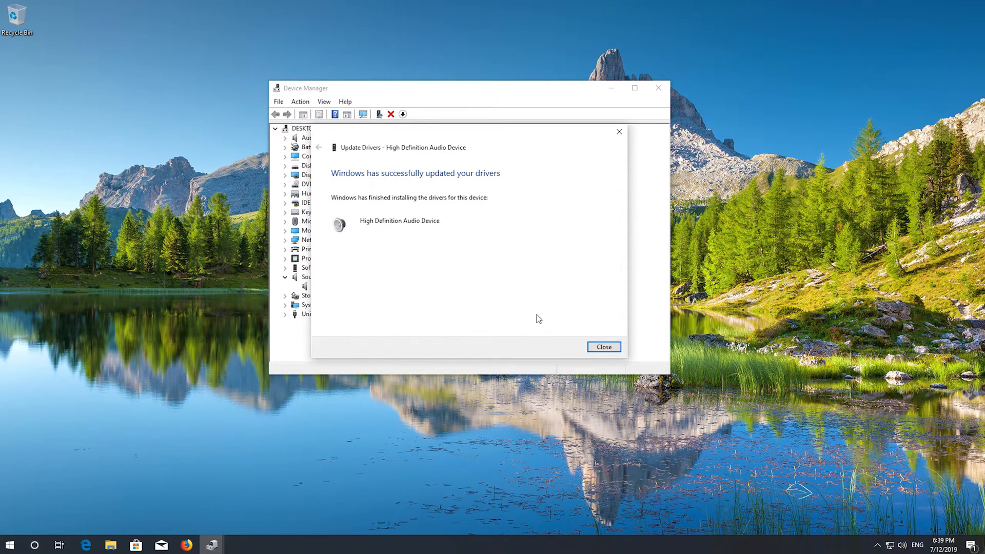
{"action": "mouse_move", "coordinate": [426, 226]}
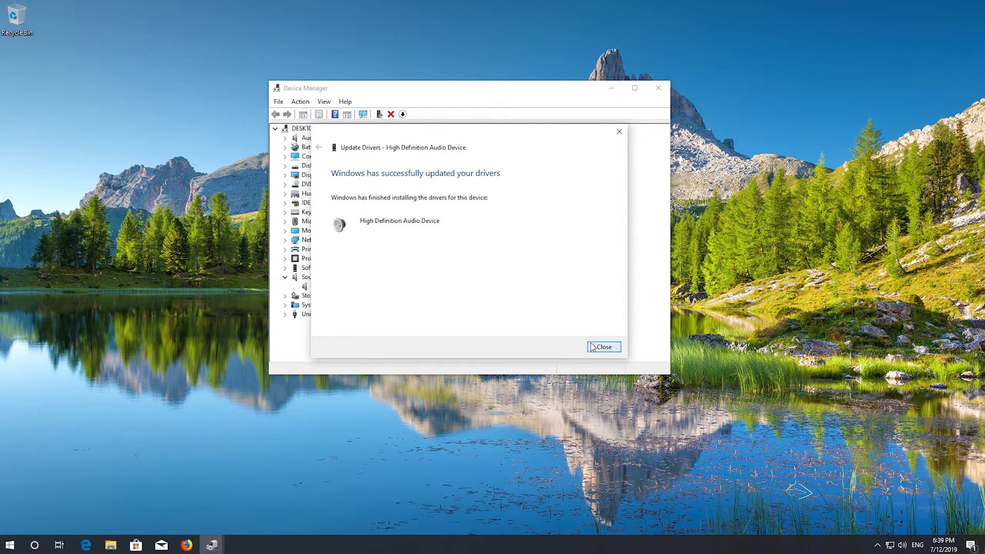
{"action": "left_click", "coordinate": [603, 347]}
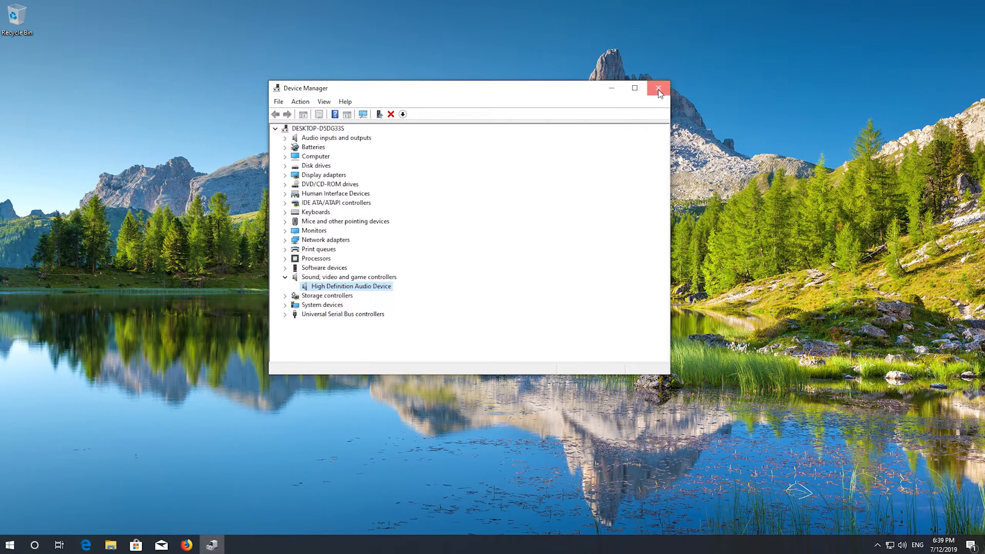
{"action": "left_click", "coordinate": [9, 544]}
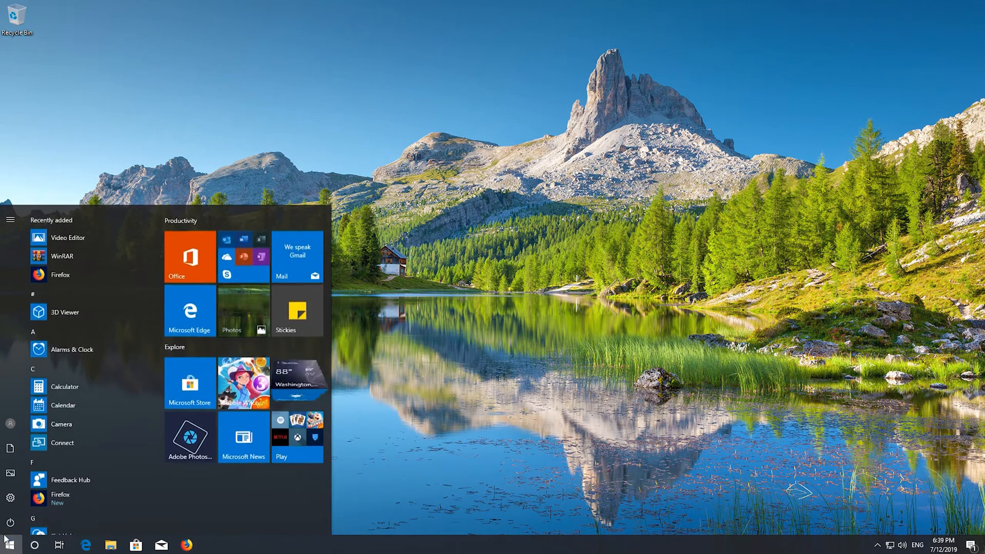
- Search the Start menu for 'device manager'
{"action": "left_click", "coordinate": [10, 506]}
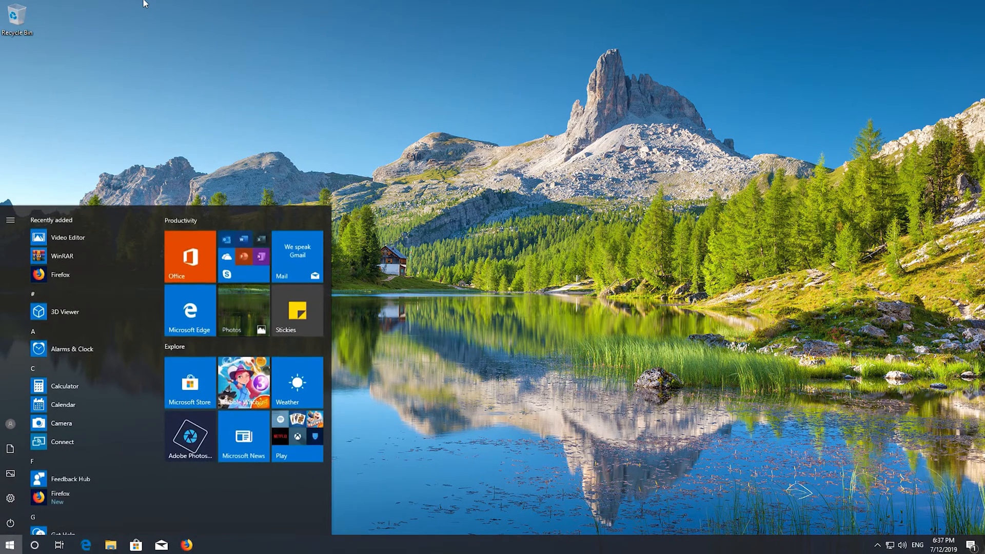
{"action": "type", "text": "device"}
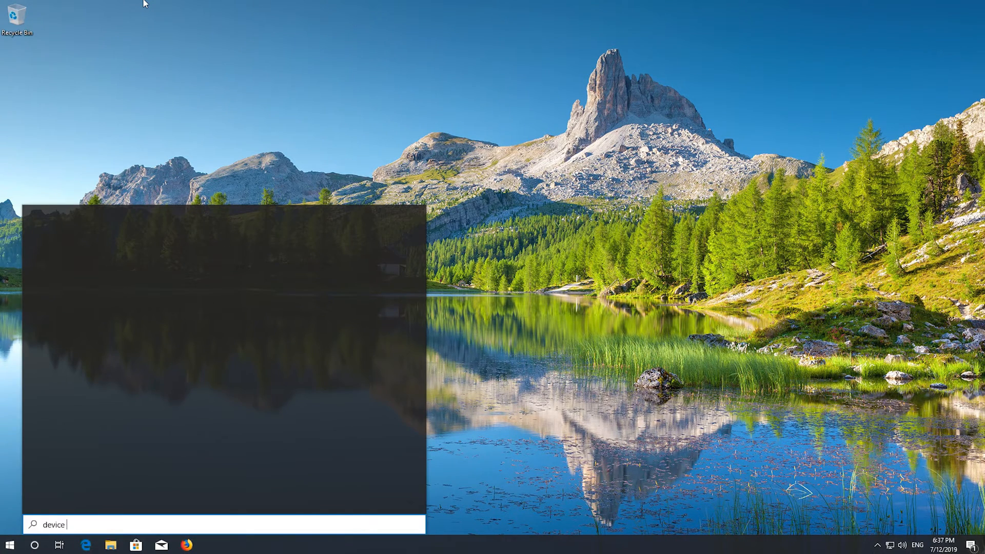
{"action": "type", "text": "manager"}
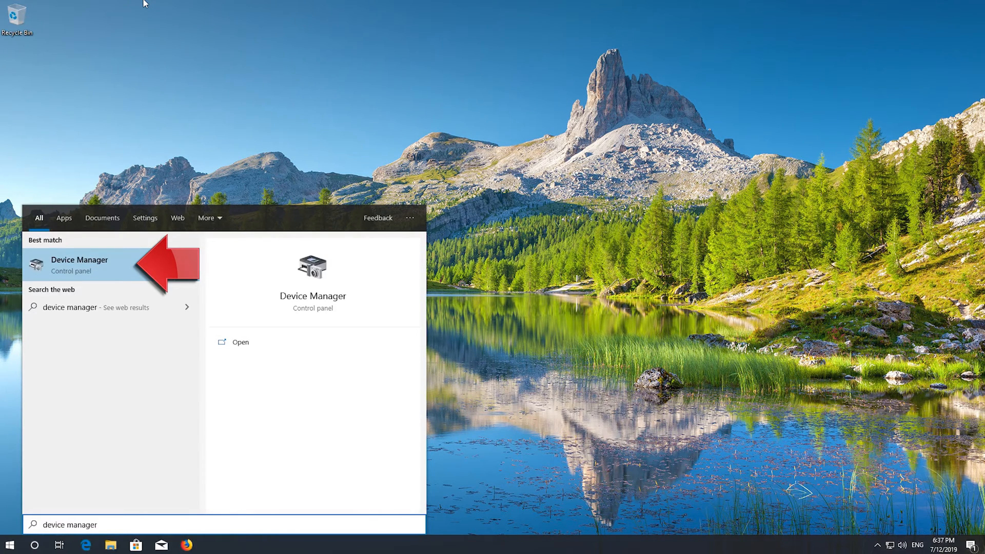
{"action": "mouse_move", "coordinate": [75, 4]}
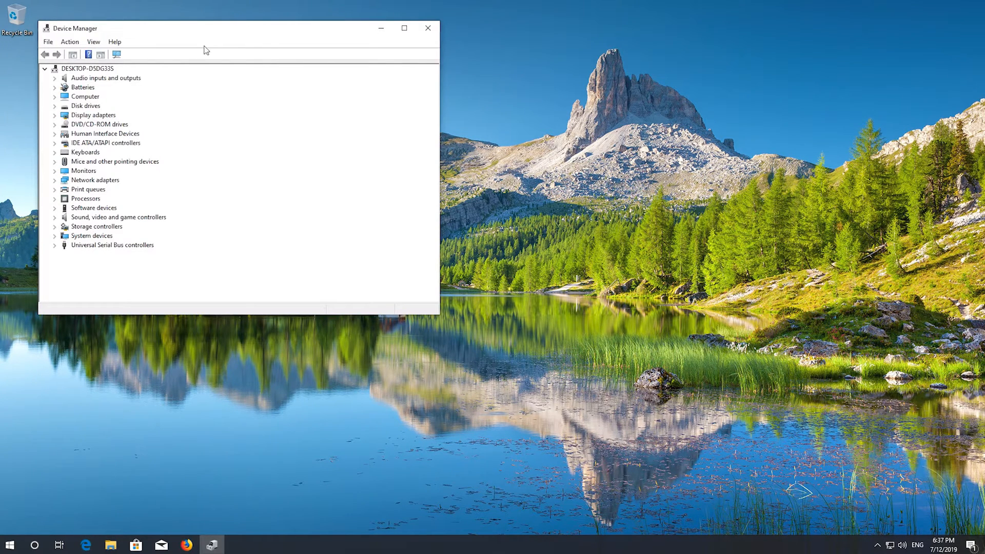
- Launch Update driver for High Definition Audio Device under Sound, video and game controllers
{"action": "left_click_drag", "start_coordinate": [207, 28], "coordinate": [437, 88]}
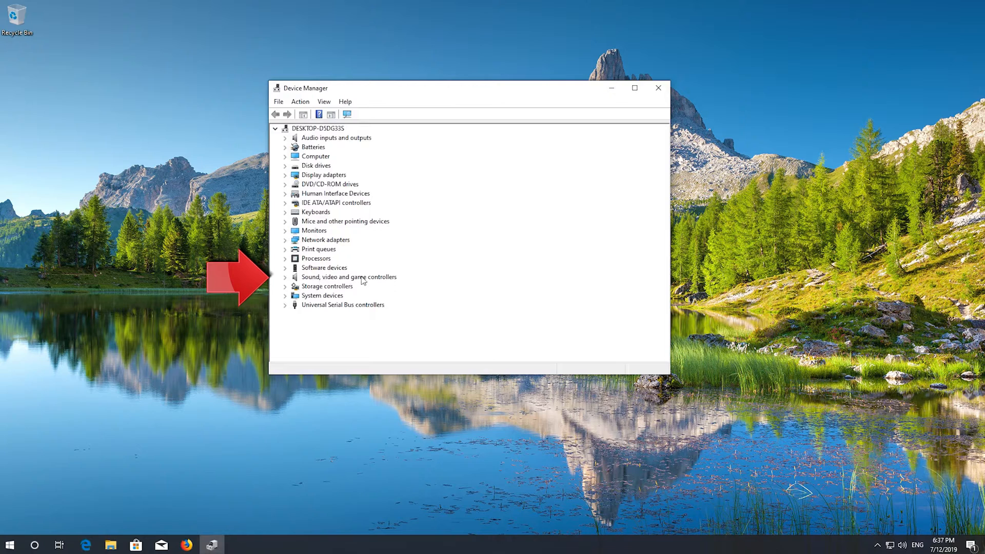
{"action": "mouse_move", "coordinate": [287, 281]}
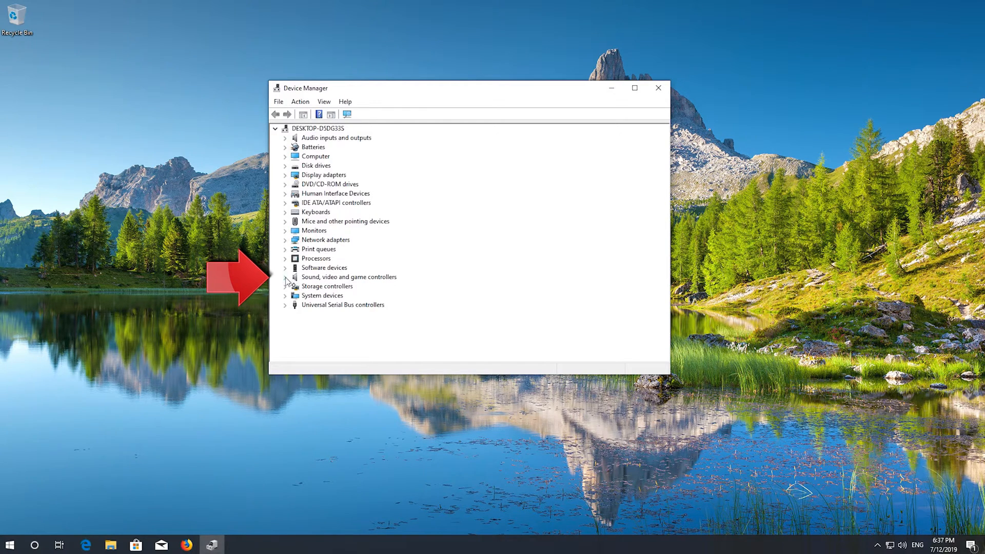
{"action": "left_click", "coordinate": [287, 277]}
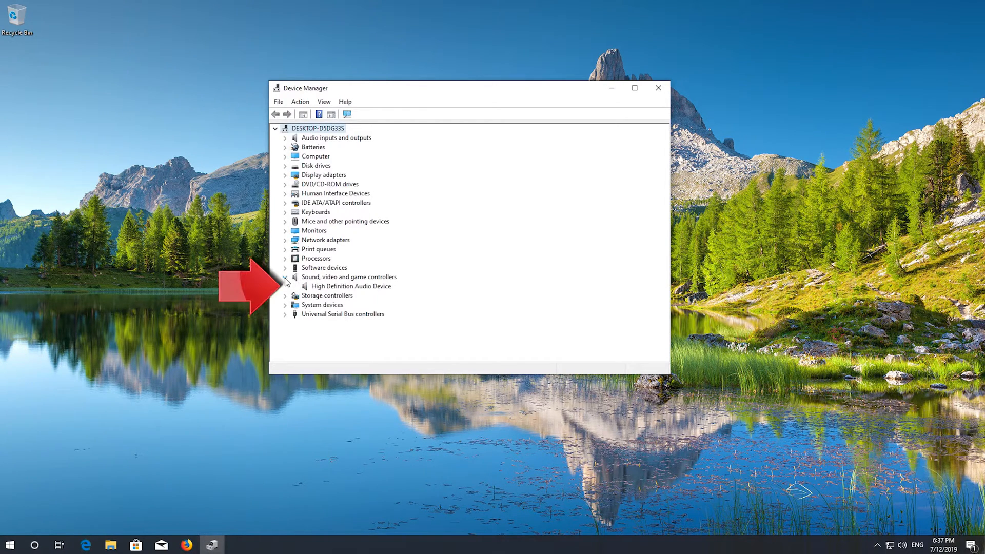
{"action": "left_click", "coordinate": [352, 286]}
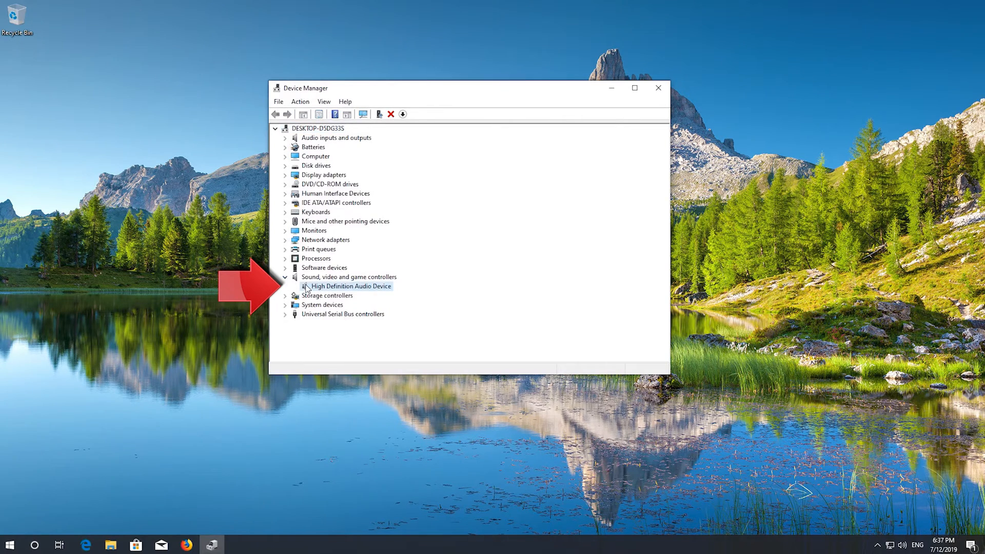
{"action": "mouse_move", "coordinate": [353, 289]}
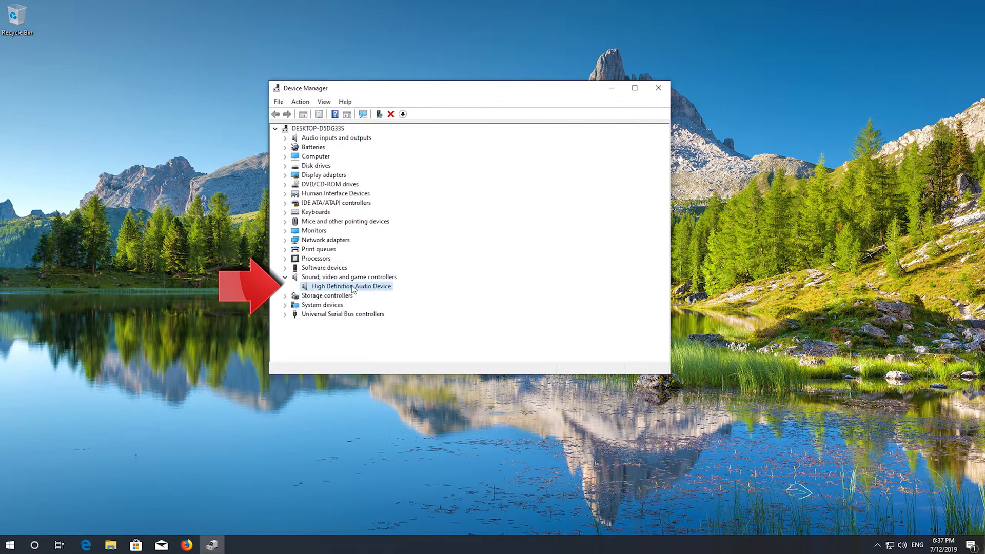
{"action": "right_click", "coordinate": [352, 286]}
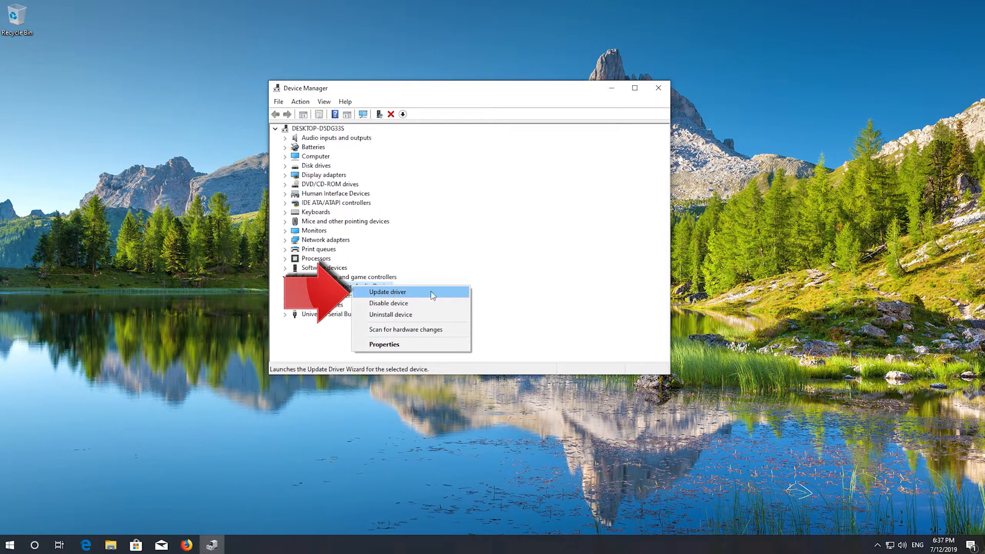
{"action": "mouse_move", "coordinate": [401, 295]}
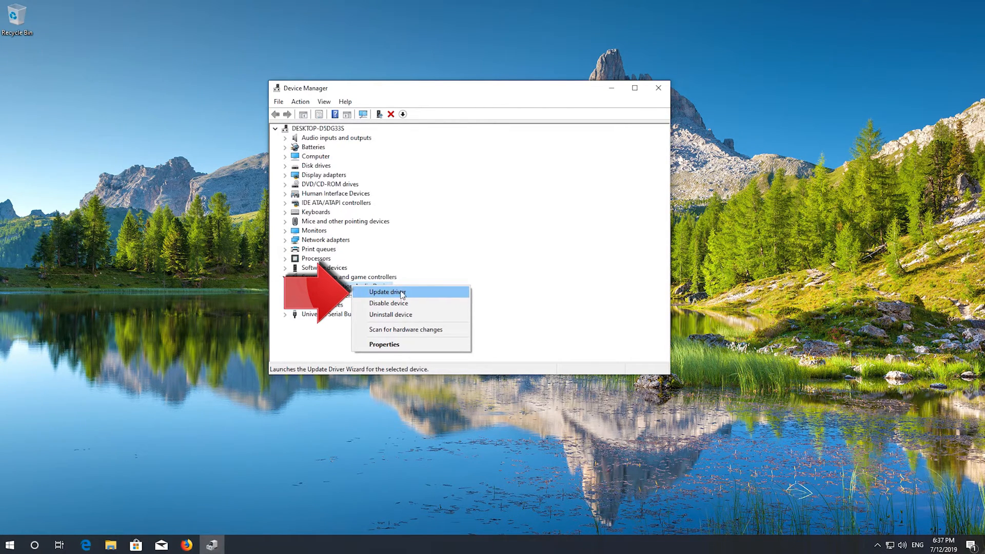
{"action": "left_click", "coordinate": [386, 292]}
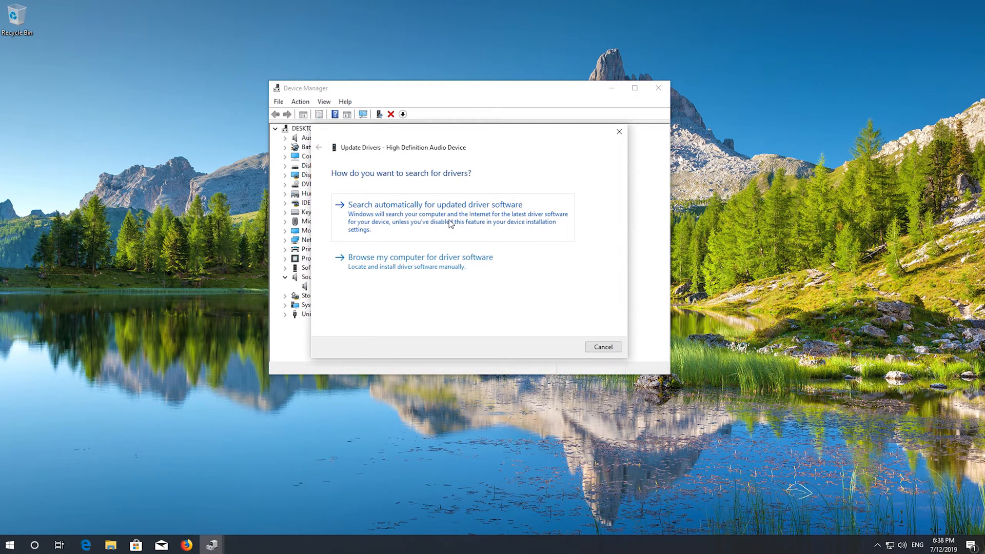
- Have Windows search automatically online for updated High Definition Audio Device drivers
{"action": "left_click", "coordinate": [435, 204]}
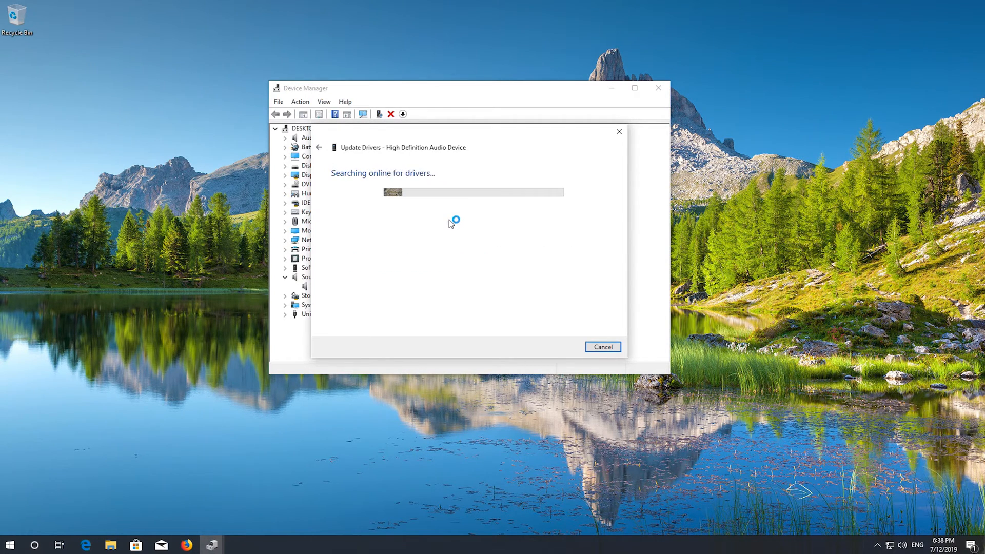